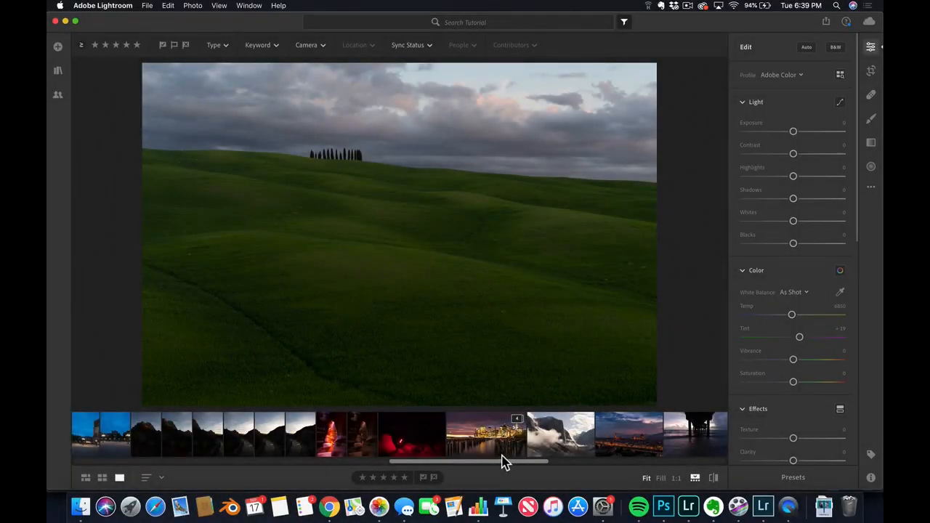
pyautogui.moveTo(505, 149)
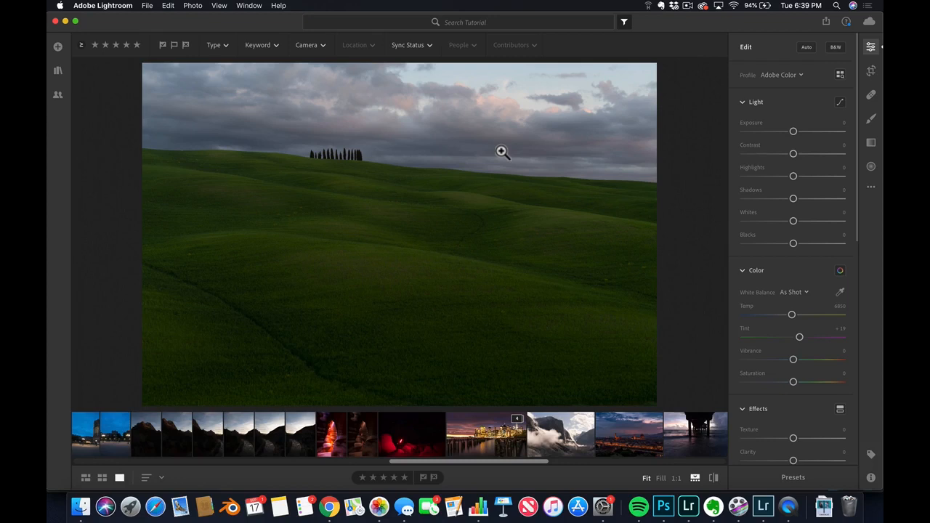
pyautogui.moveTo(371, 363)
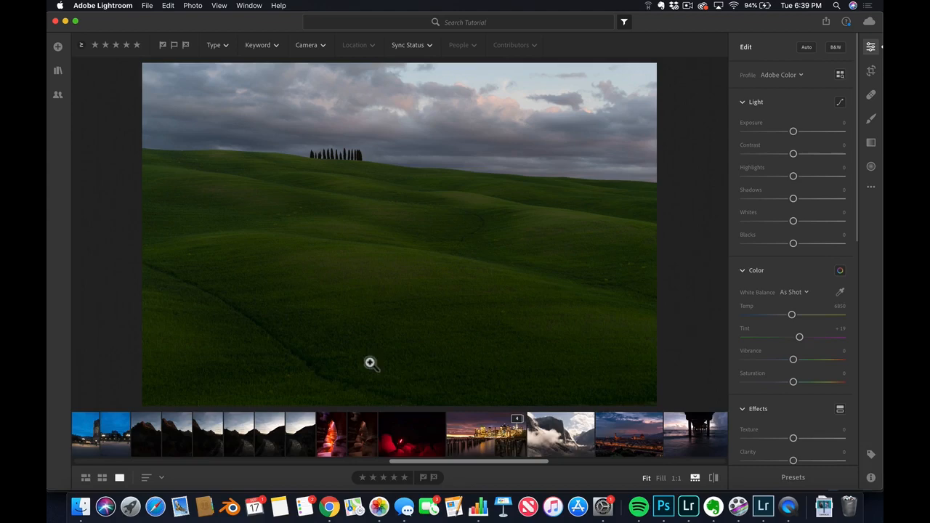
pyautogui.moveTo(327, 143)
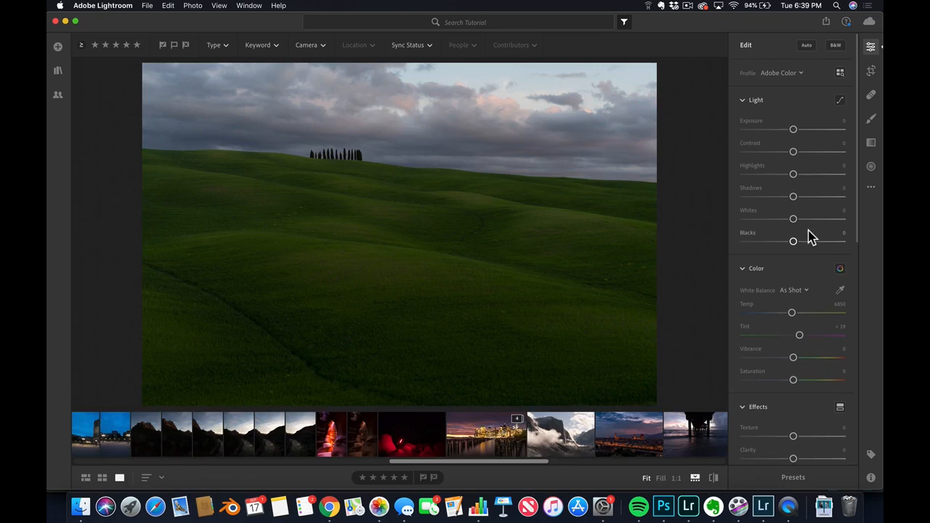
pyautogui.moveTo(794, 206)
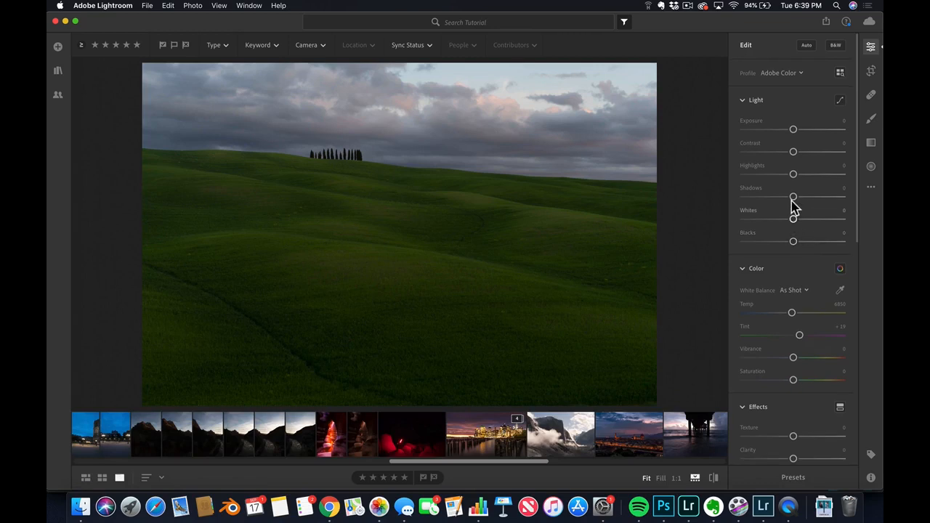
pyautogui.moveTo(811, 202)
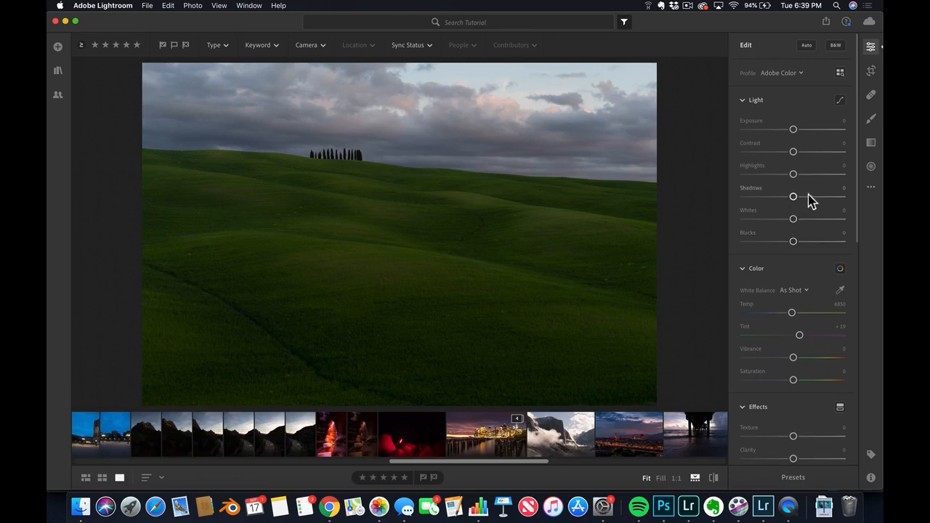
pyautogui.moveTo(803, 202)
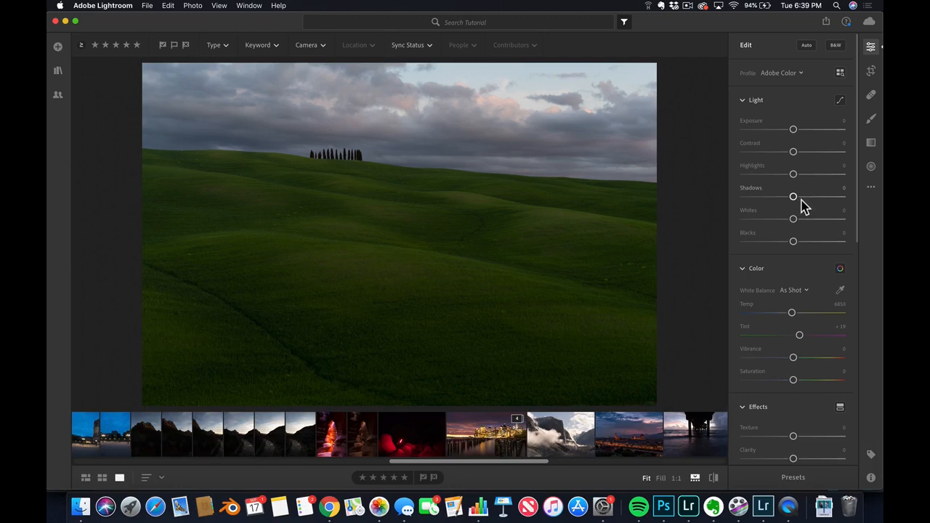
# Lift Shadows to +100, deepen Blacks and push Whites up while checking for clipping
pyautogui.moveTo(794, 198); pyautogui.dragTo(832, 197)
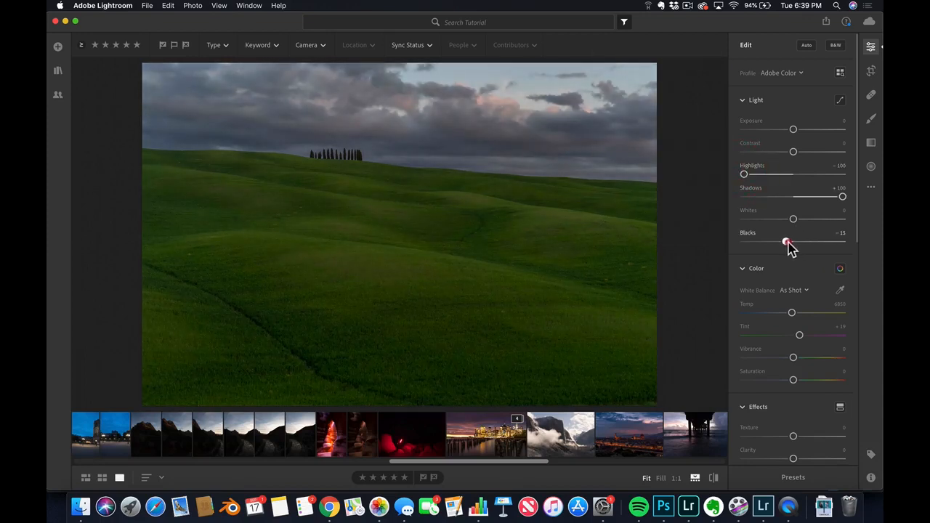
pyautogui.moveTo(794, 218); pyautogui.dragTo(807, 219)
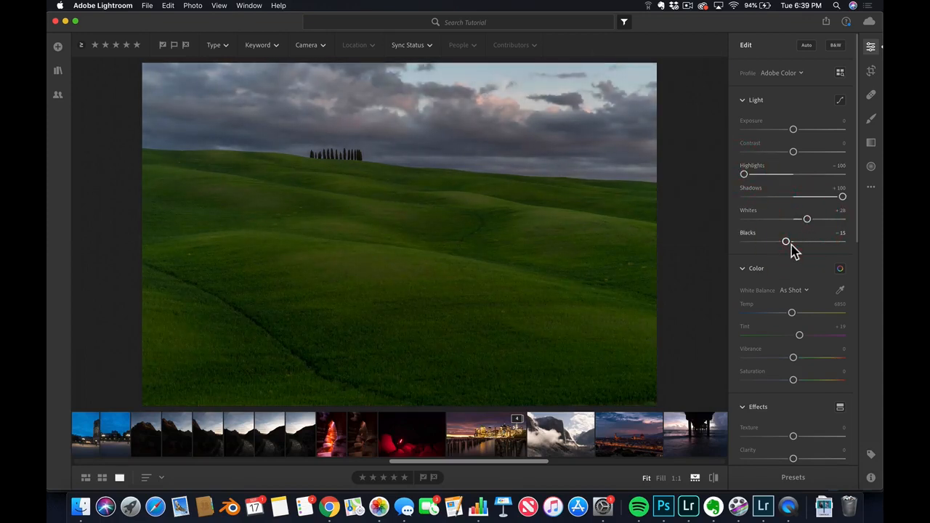
pyautogui.moveTo(807, 218); pyautogui.dragTo(818, 218)
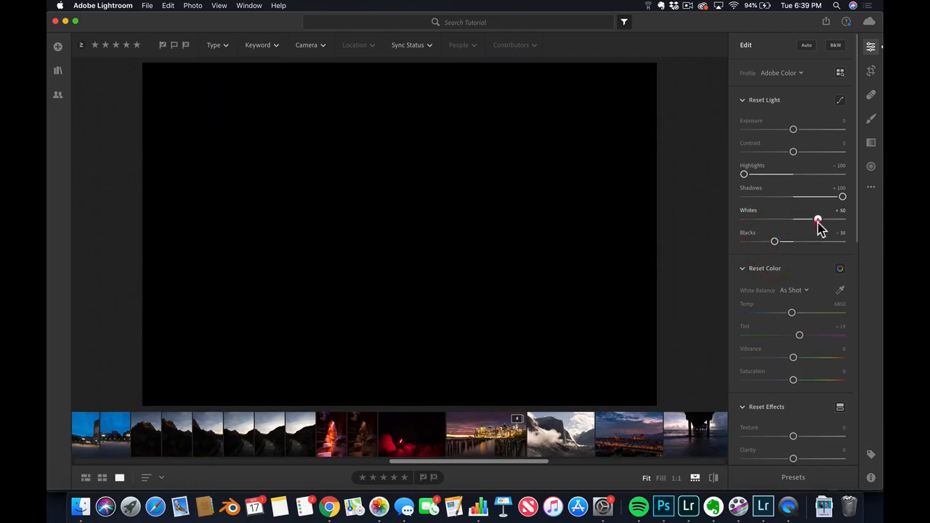
pyautogui.moveTo(817, 220); pyautogui.dragTo(820, 220)
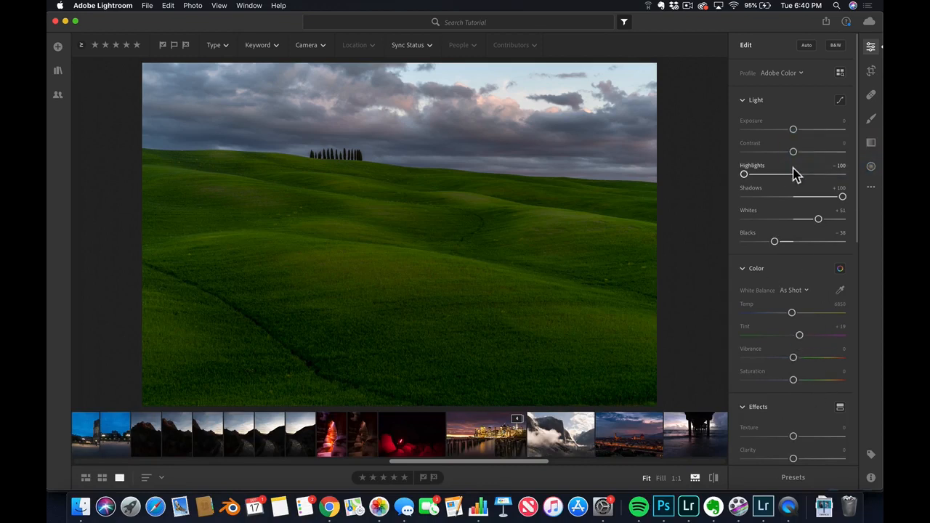
# Raise Contrast to about +38 and Exposure to about +0.17
pyautogui.moveTo(794, 151); pyautogui.dragTo(809, 151)
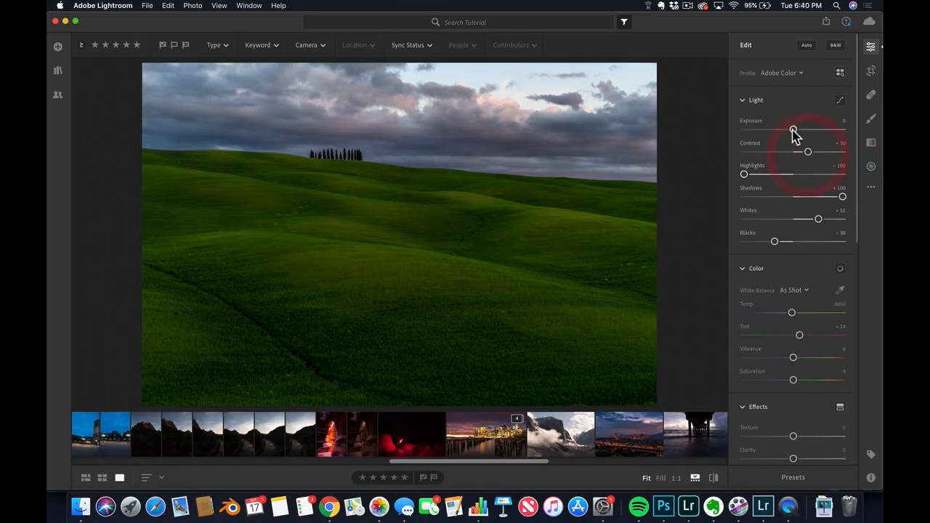
pyautogui.moveTo(794, 128); pyautogui.dragTo(795, 128)
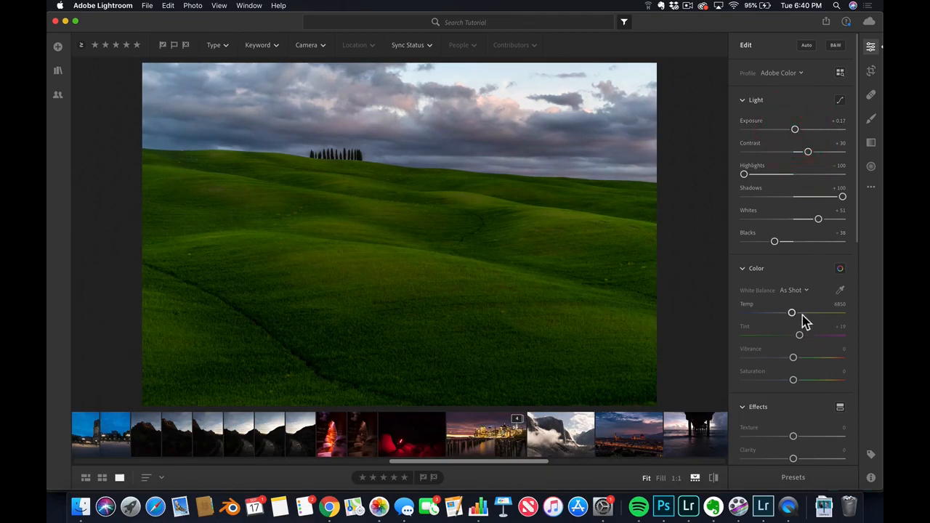
pyautogui.moveTo(599, 115)
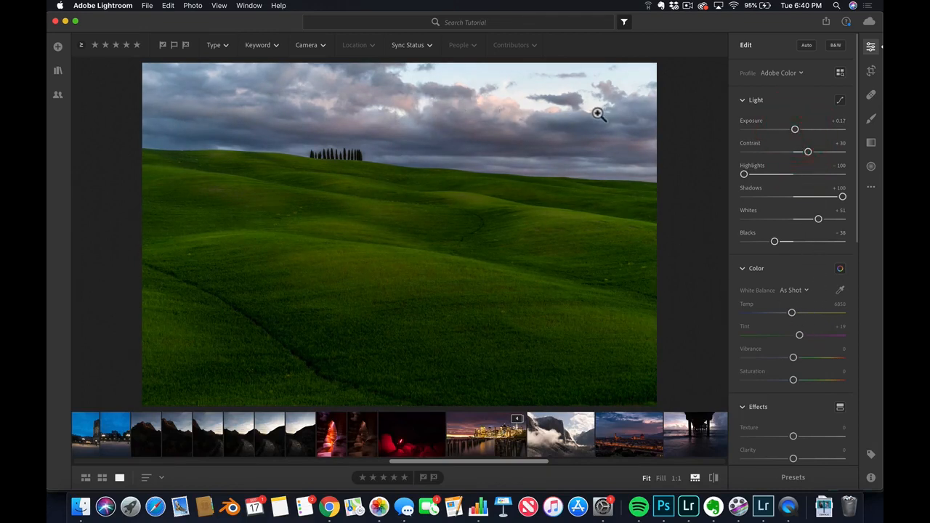
pyautogui.moveTo(232, 90)
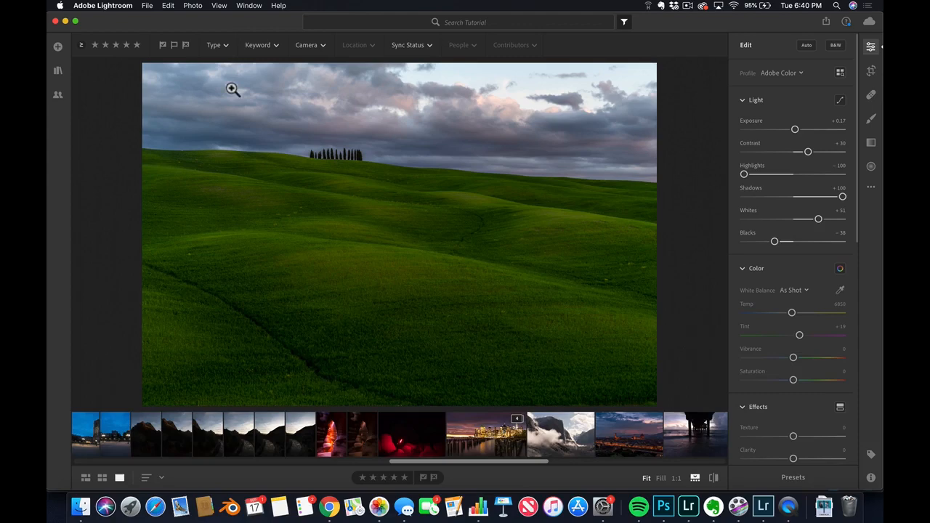
pyautogui.moveTo(651, 125)
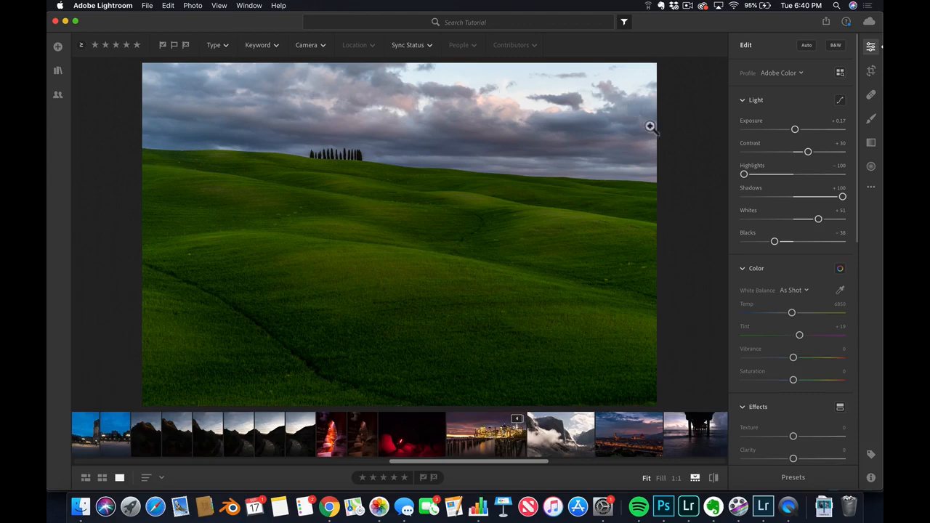
pyautogui.moveTo(401, 99)
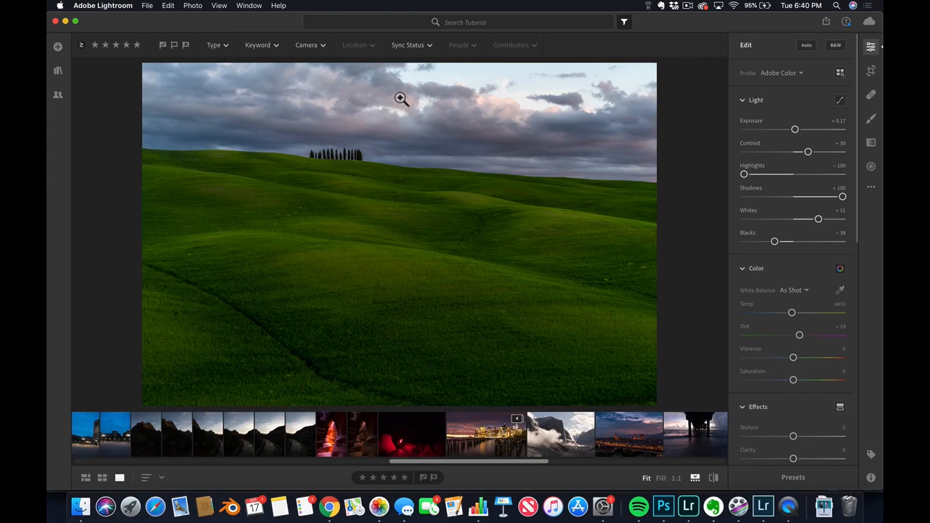
pyautogui.moveTo(518, 122)
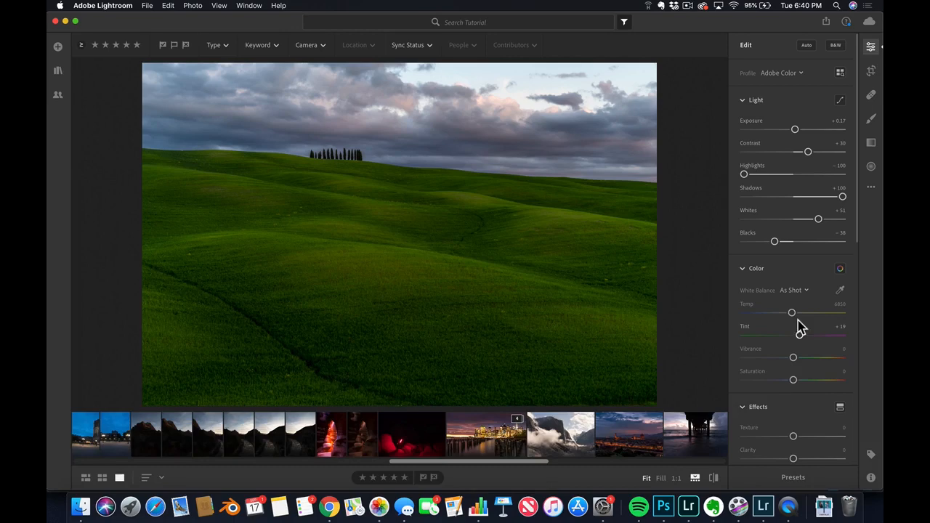
pyautogui.moveTo(799, 327)
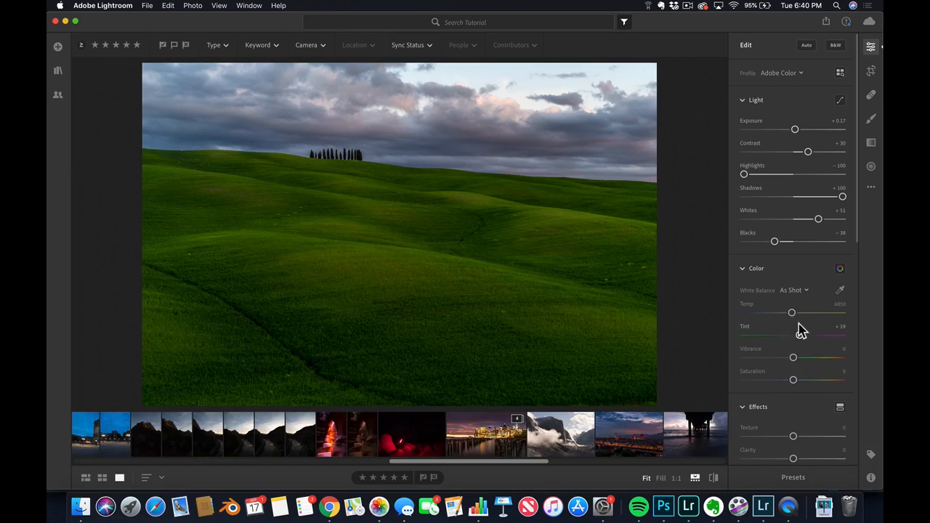
# Shift Tint toward magenta, cool Temp to about 5270, and raise Contrast to about +47
pyautogui.moveTo(799, 334); pyautogui.dragTo(799, 334)
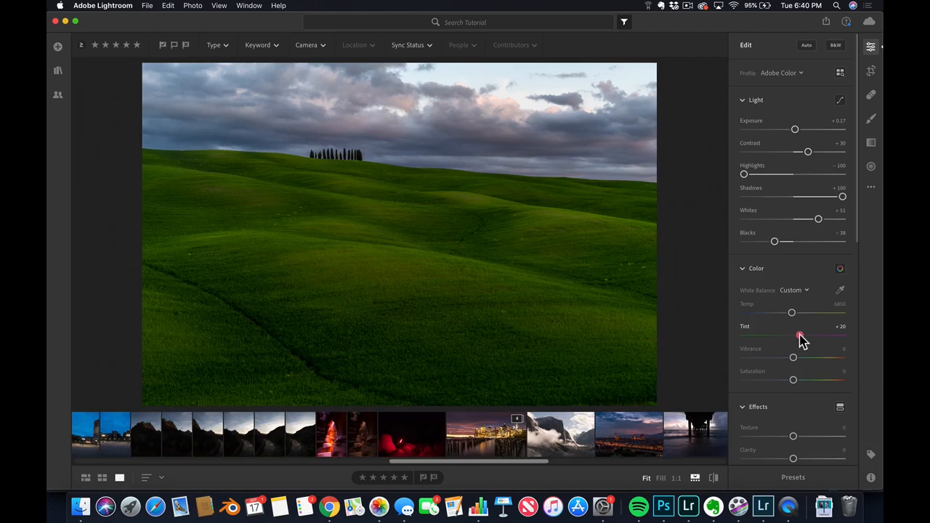
pyautogui.moveTo(799, 335); pyautogui.dragTo(804, 336)
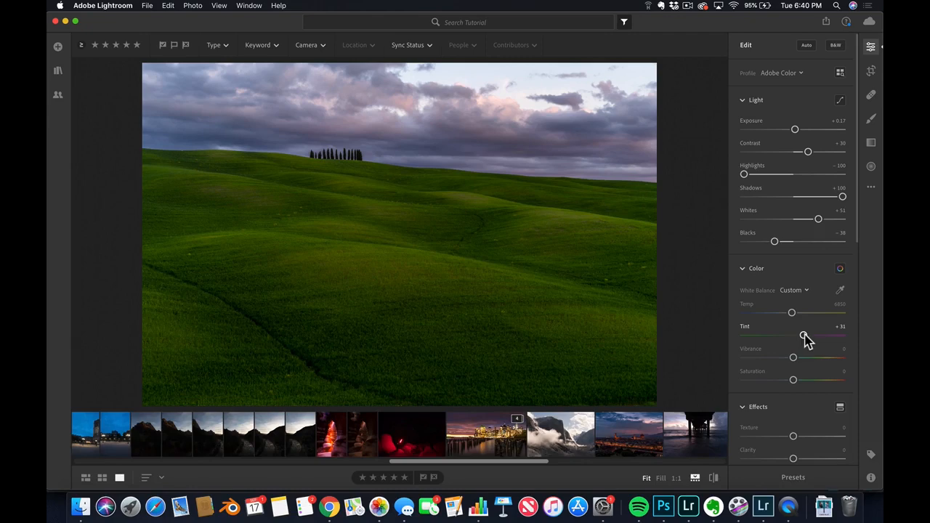
pyautogui.moveTo(791, 312); pyautogui.dragTo(785, 313)
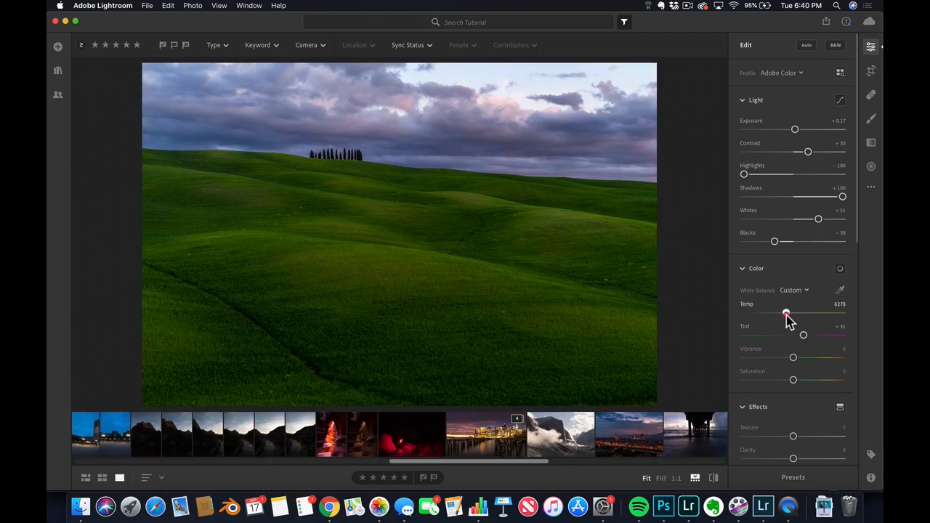
pyautogui.moveTo(803, 334); pyautogui.dragTo(804, 334)
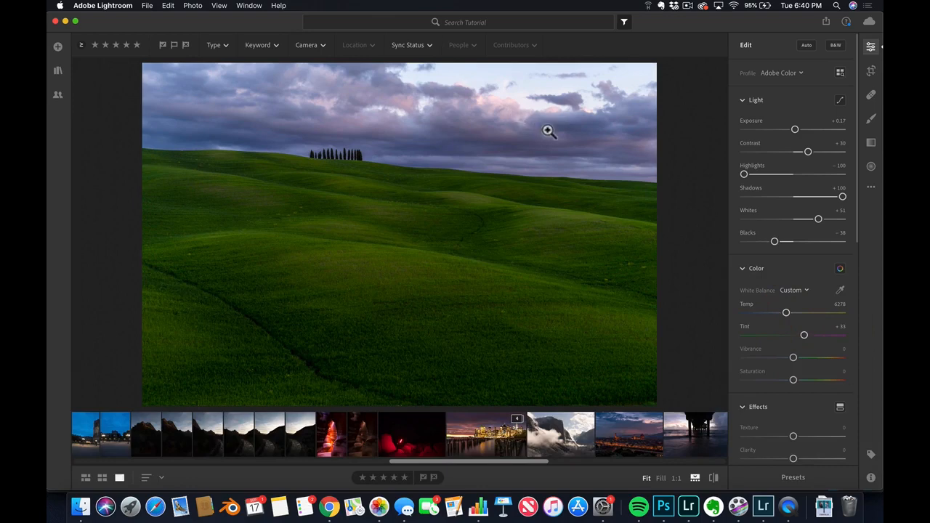
pyautogui.moveTo(814, 186)
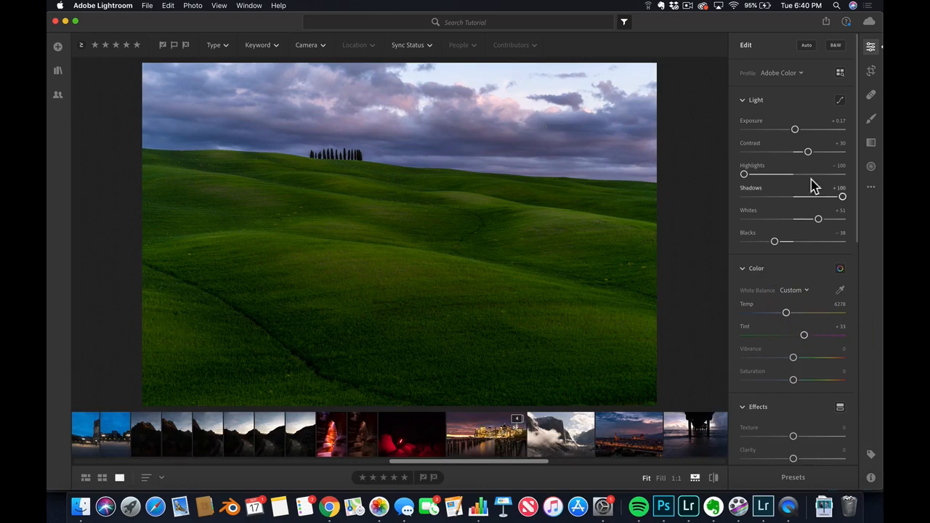
pyautogui.moveTo(808, 151); pyautogui.dragTo(817, 151)
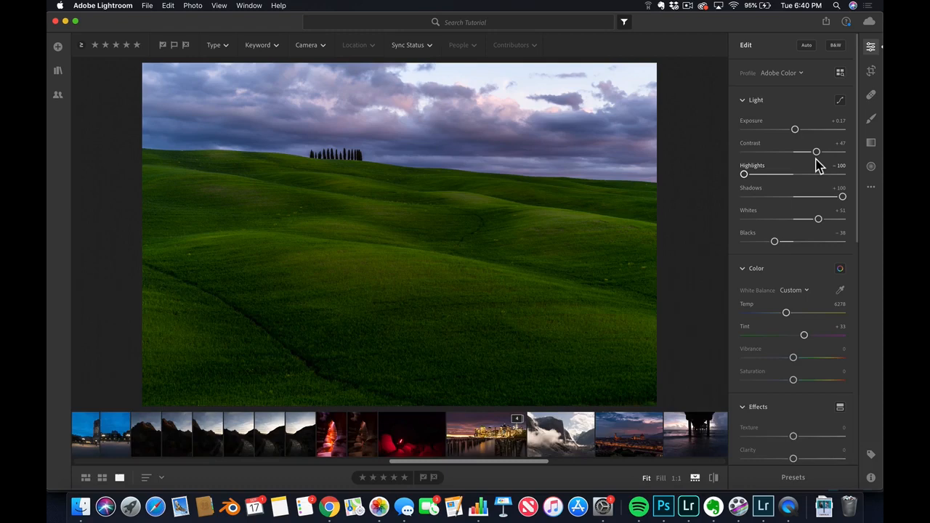
pyautogui.moveTo(855, 381)
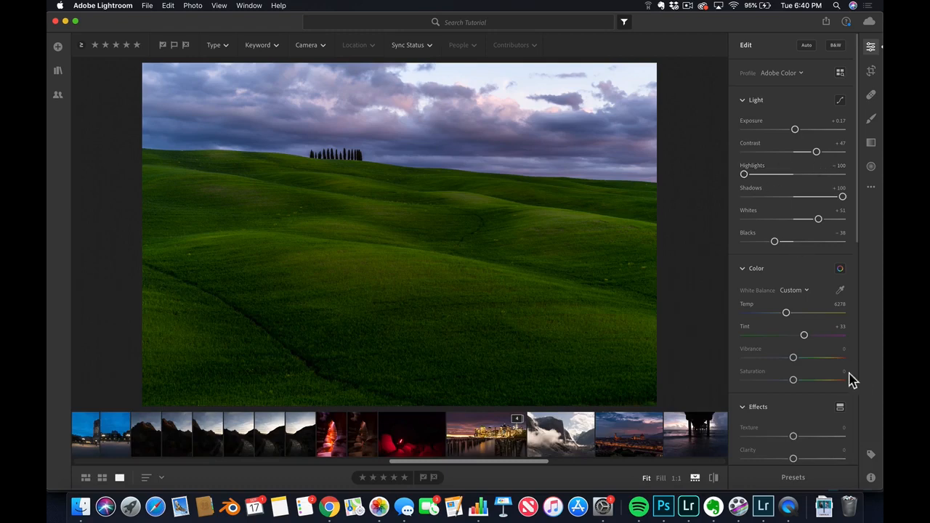
# Nudge Saturation up slightly and raise Exposure to brighten the greens and sky
pyautogui.moveTo(793, 358); pyautogui.dragTo(802, 357)
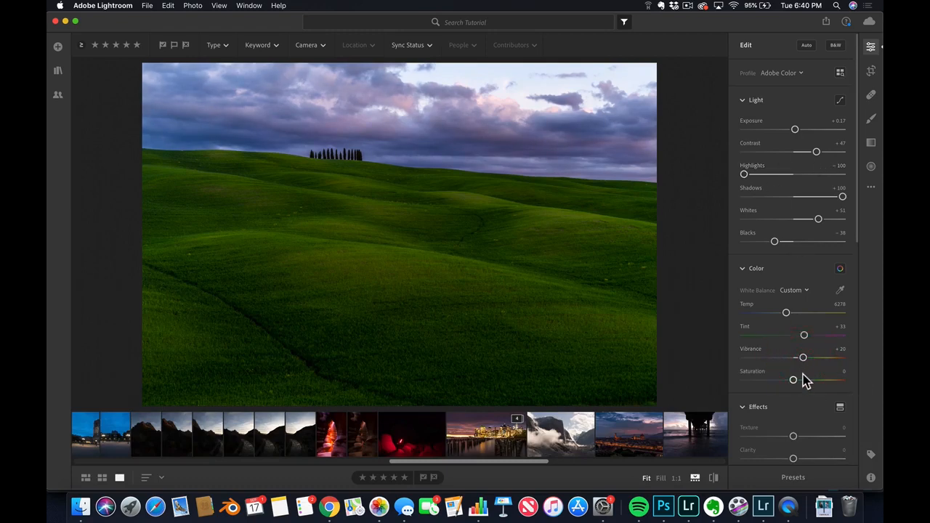
pyautogui.moveTo(794, 381); pyautogui.dragTo(794, 381)
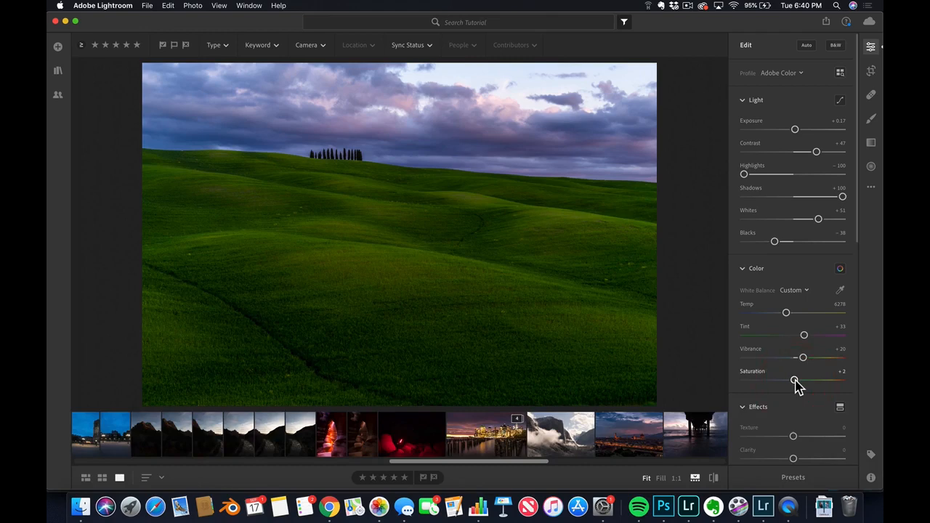
pyautogui.moveTo(835, 294)
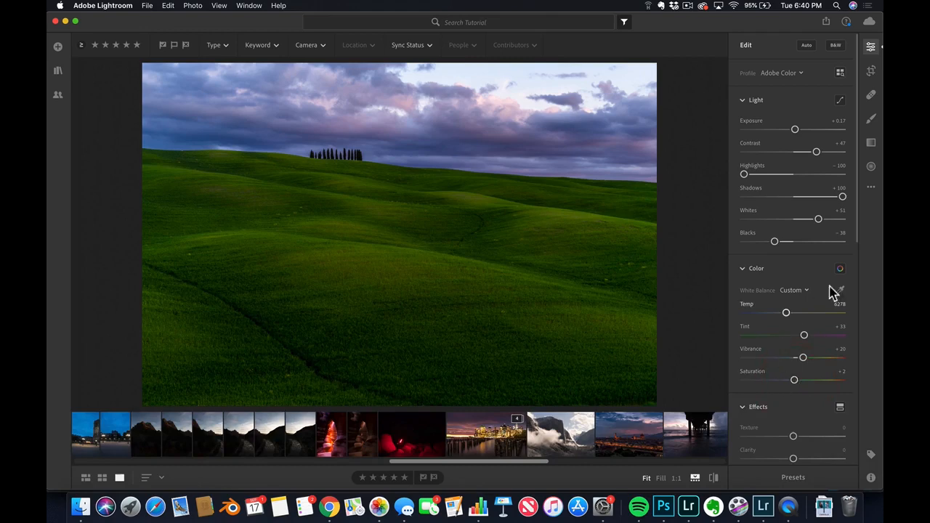
pyautogui.moveTo(794, 128); pyautogui.dragTo(796, 128)
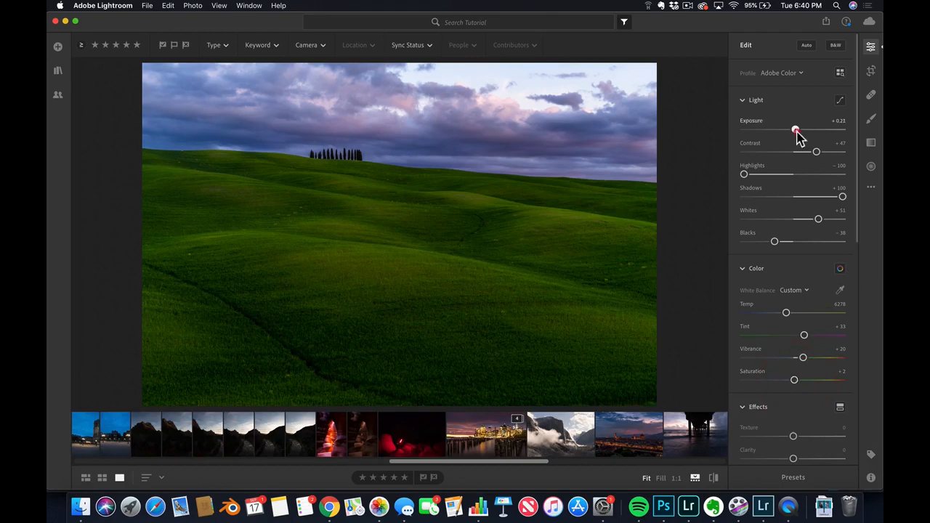
pyautogui.moveTo(796, 130); pyautogui.dragTo(798, 129)
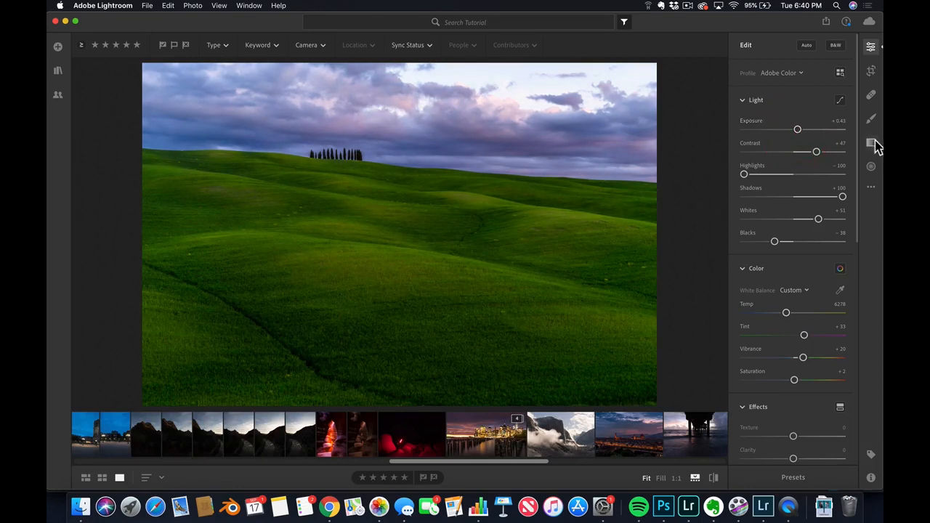
# Reset a Linear Gradient, drag it across the lower foreground hills and lower its Exposure
pyautogui.click(871, 143)
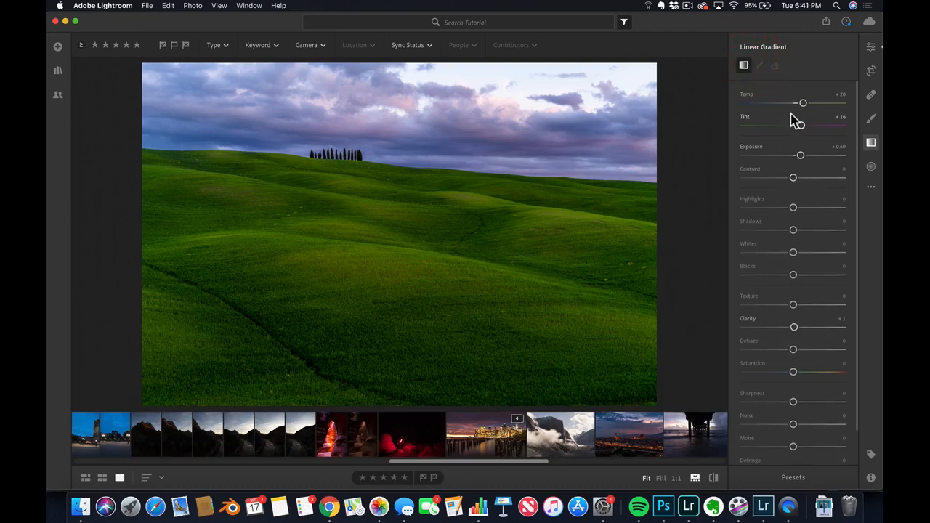
pyautogui.doubleClick(802, 102)
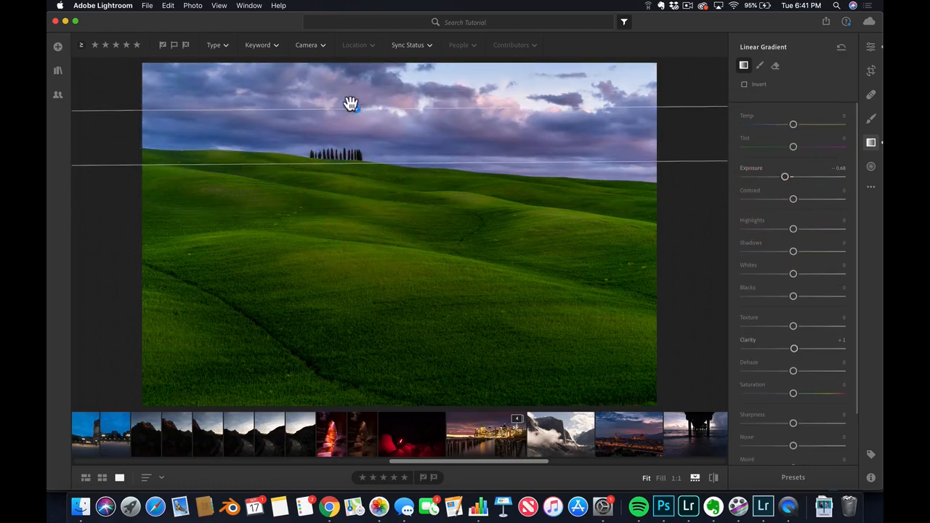
pyautogui.moveTo(355, 107); pyautogui.dragTo(387, 289)
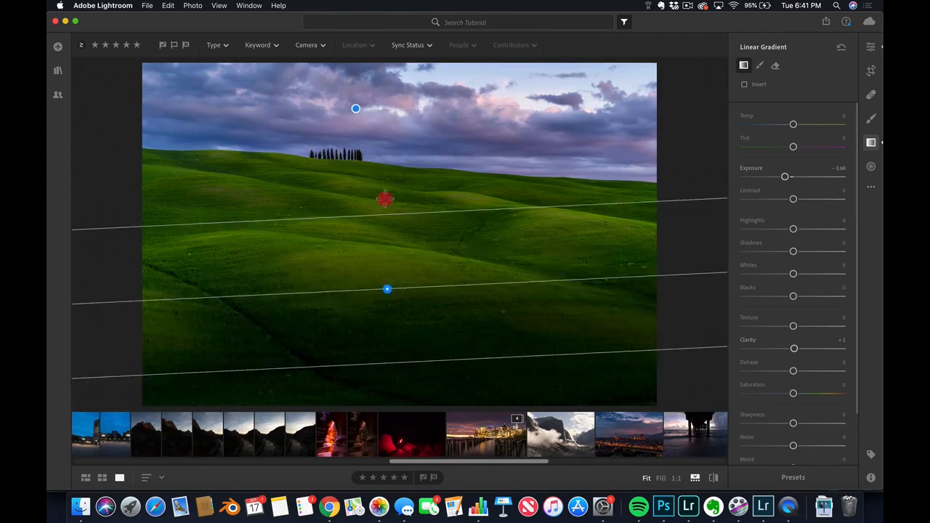
pyautogui.moveTo(386, 289); pyautogui.dragTo(399, 357)
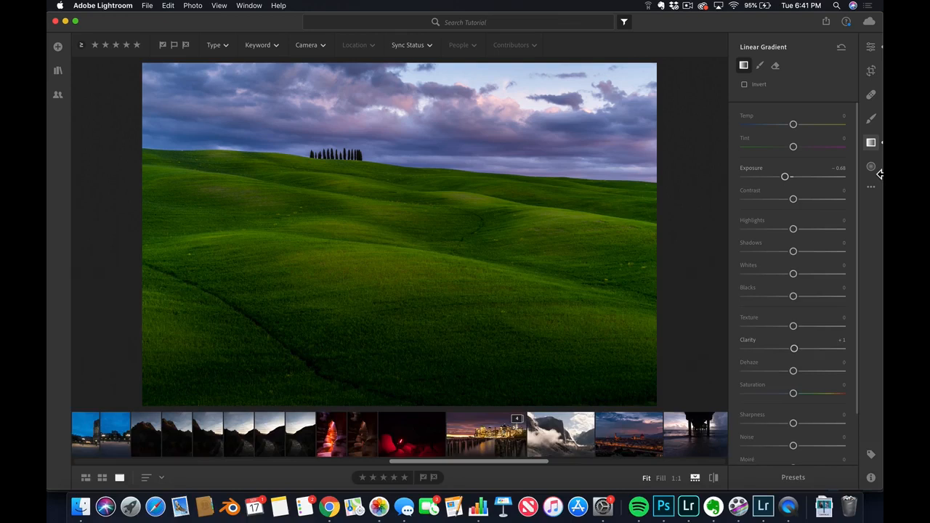
pyautogui.click(872, 120)
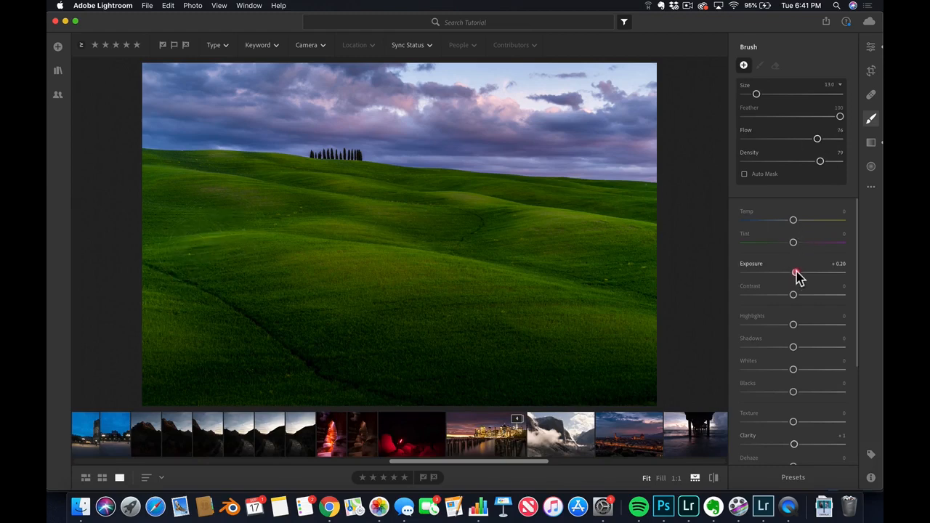
# Raise the Brush Exposure and paint brighter highlights onto the sunlit hill slopes
pyautogui.moveTo(794, 274); pyautogui.dragTo(798, 274)
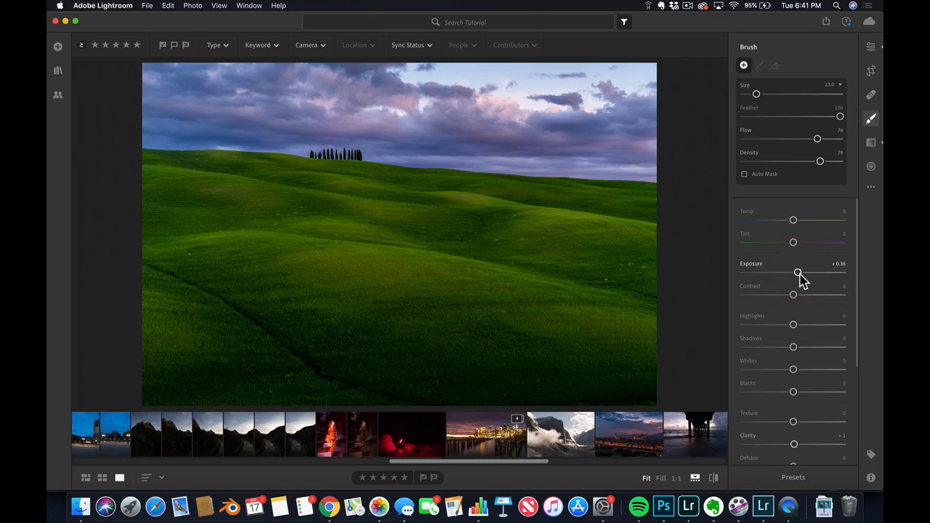
pyautogui.moveTo(798, 274); pyautogui.dragTo(803, 274)
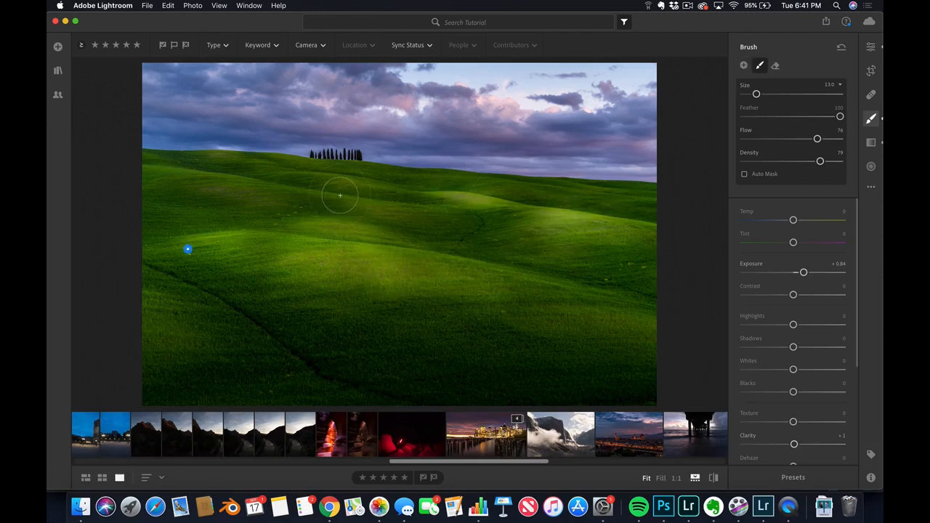
pyautogui.moveTo(244, 212)
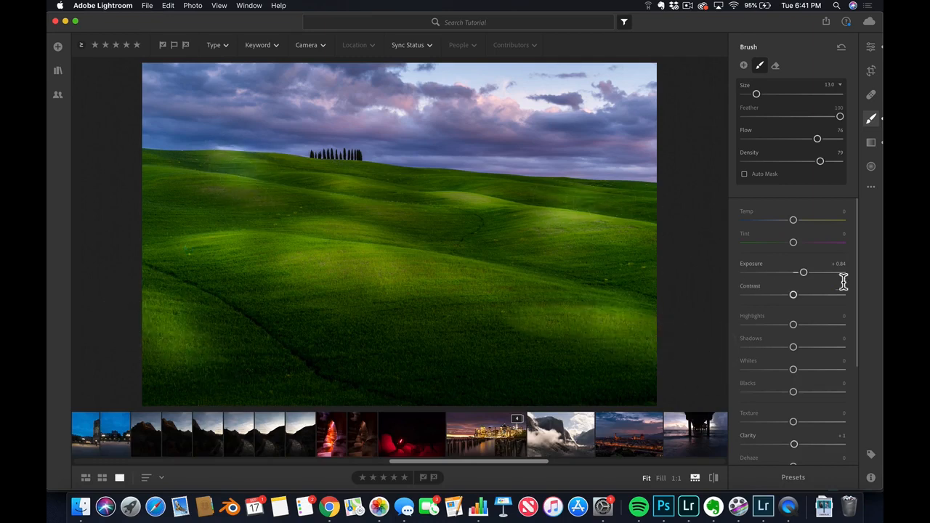
pyautogui.moveTo(802, 272)
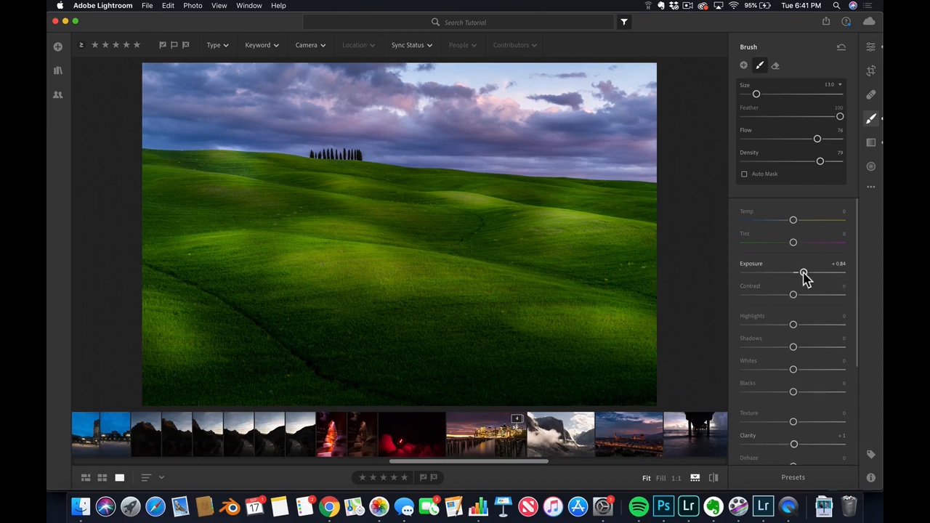
pyautogui.moveTo(806, 273); pyautogui.dragTo(799, 273)
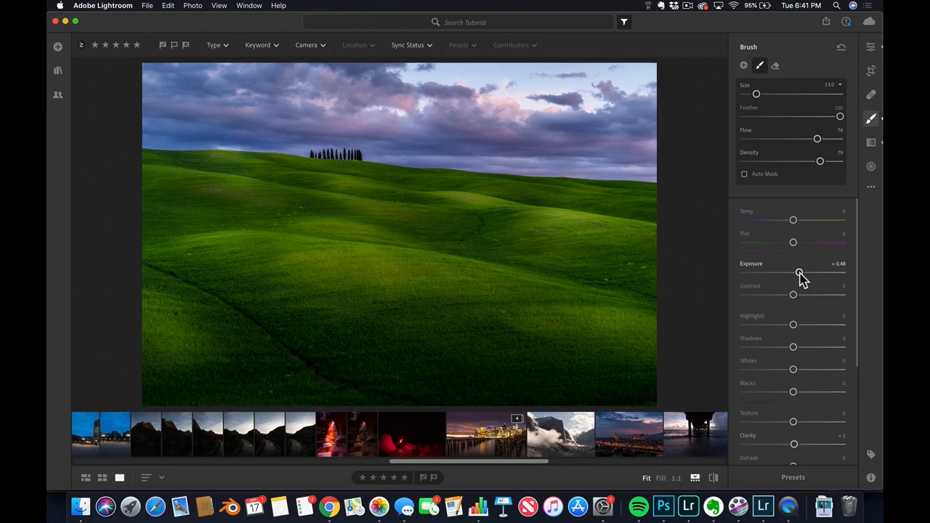
pyautogui.moveTo(876, 65)
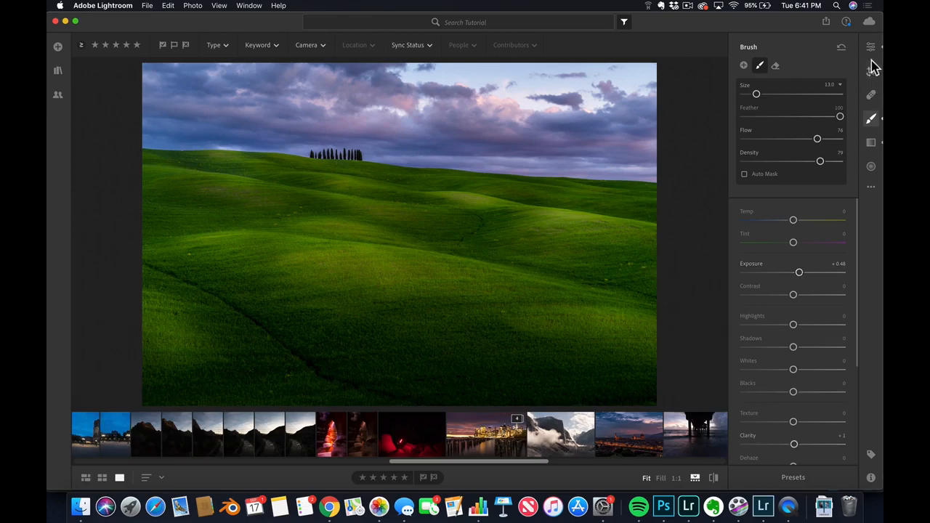
# Crop the photo to a 16 x 9 aspect ratio
pyautogui.click(871, 46)
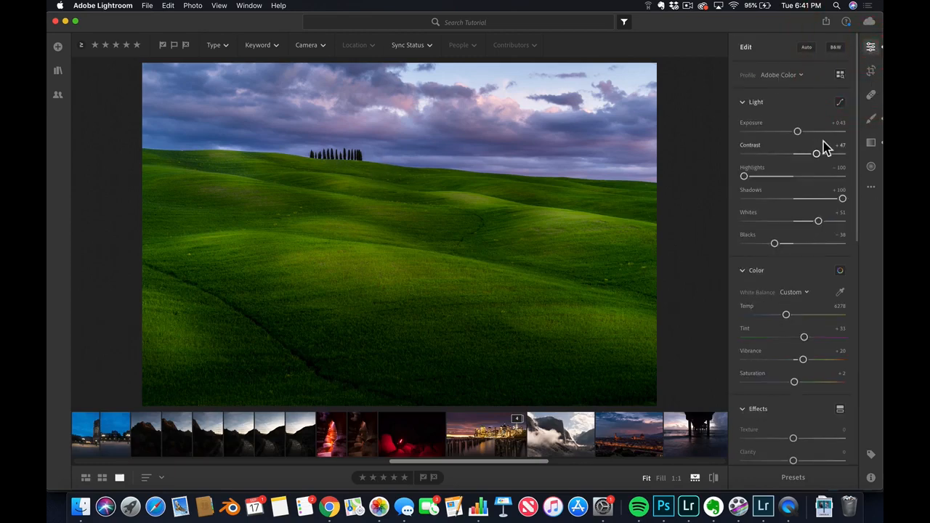
pyautogui.click(870, 70)
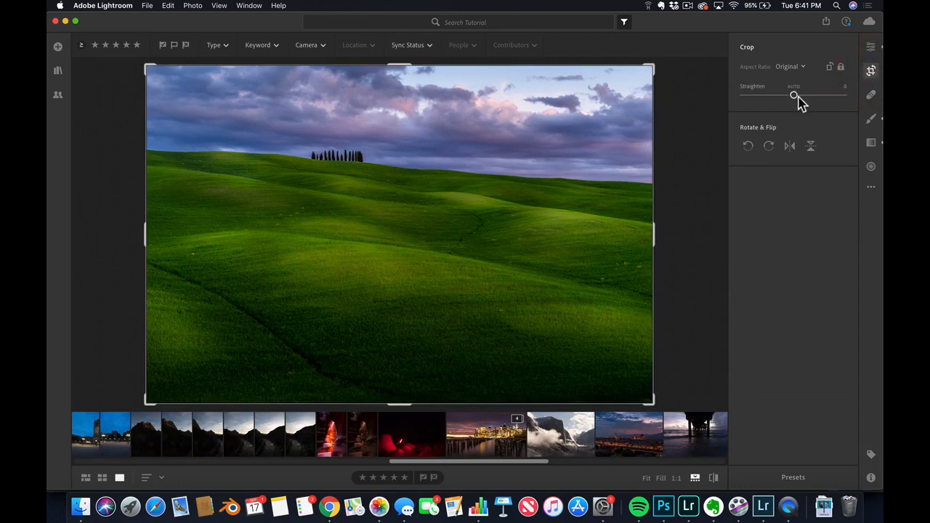
pyautogui.click(790, 67)
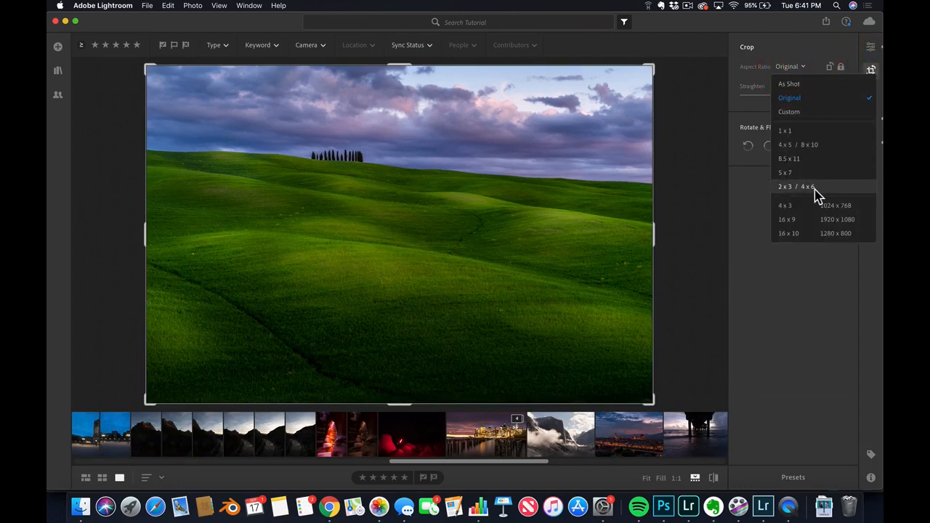
pyautogui.click(787, 218)
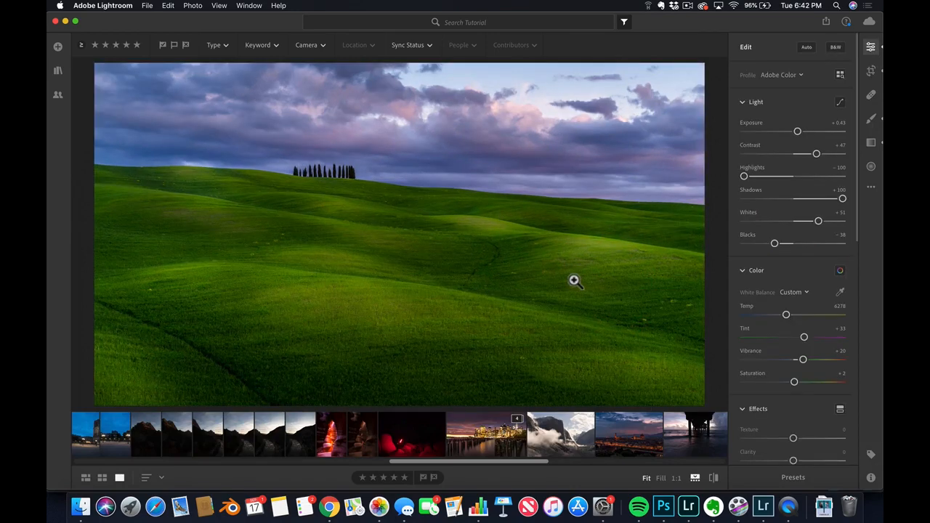
pyautogui.moveTo(741, 162)
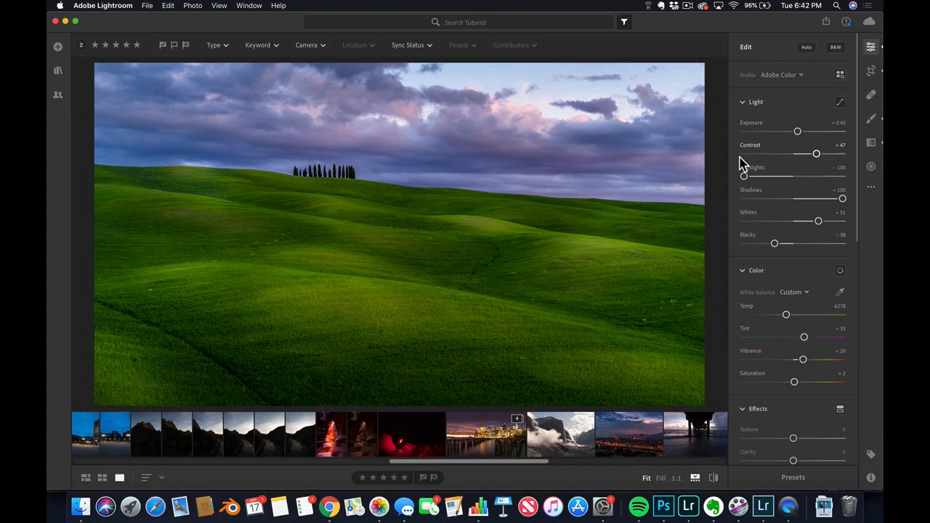
pyautogui.moveTo(798, 136)
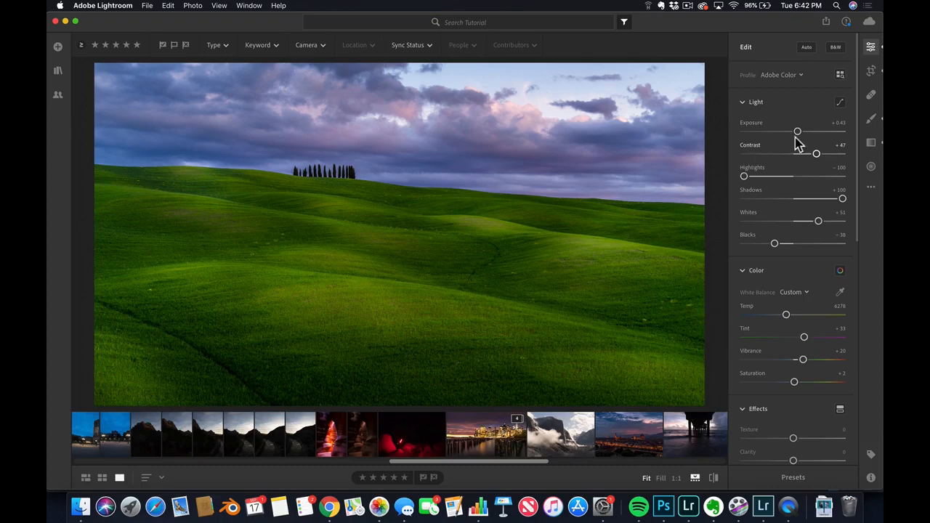
# Add a Radial Gradient over the sky with warmer Temp and magenta Tint
pyautogui.click(871, 166)
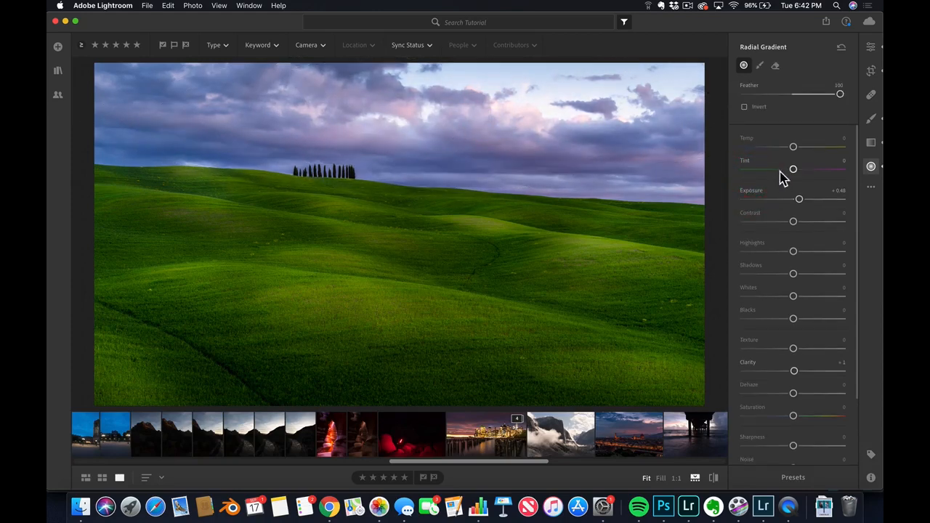
pyautogui.moveTo(794, 147); pyautogui.dragTo(801, 147)
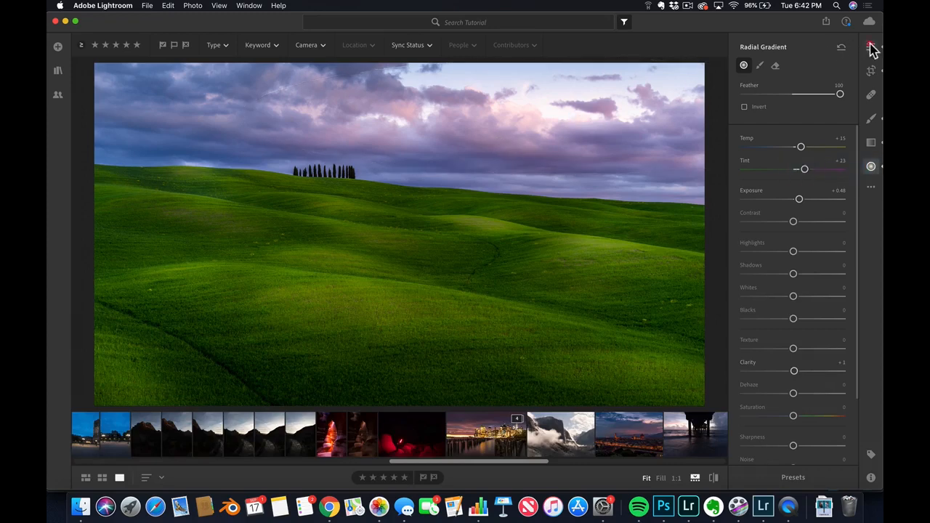
# Return to the main edits and toggle the before/after view of the hills photo
pyautogui.click(872, 46)
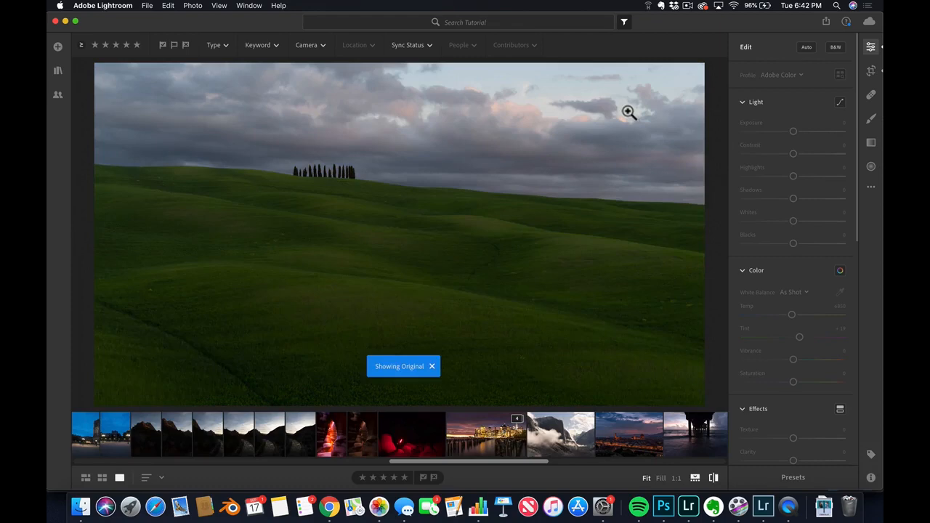
pyautogui.click(432, 367)
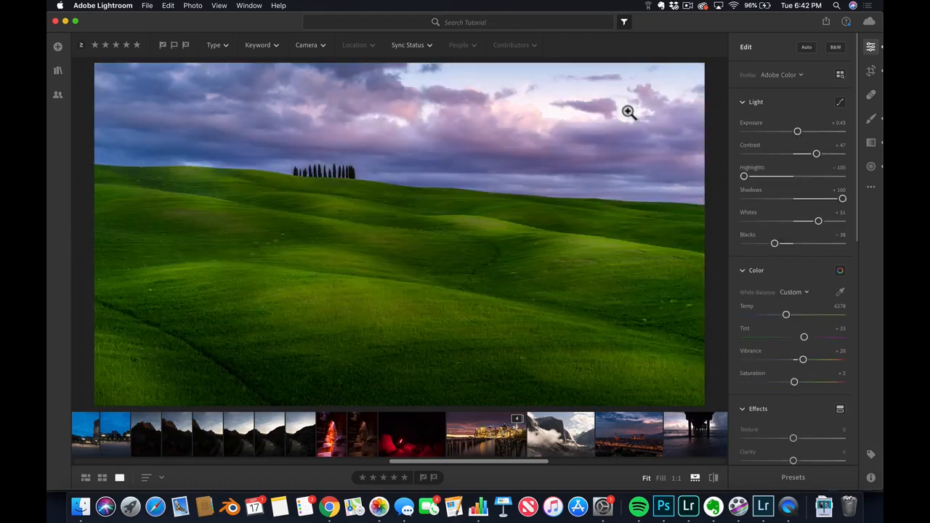